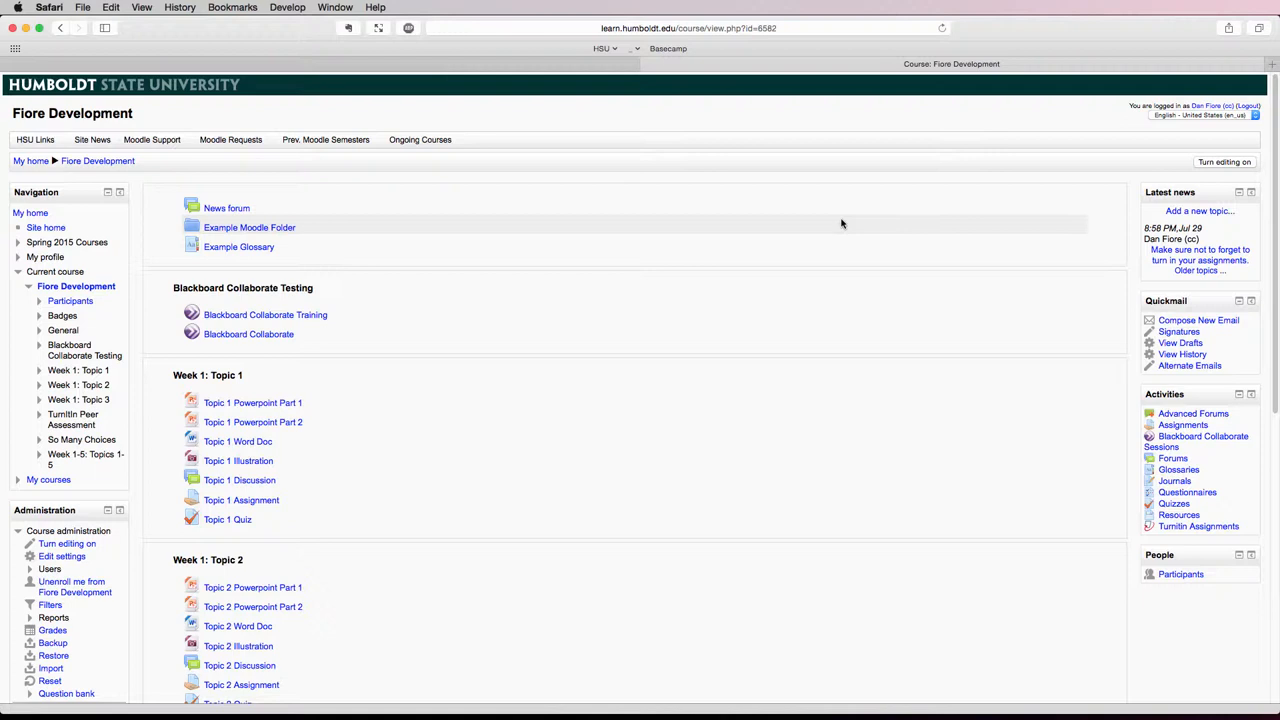
{"action": "mouse_move", "coordinate": [838, 220]}
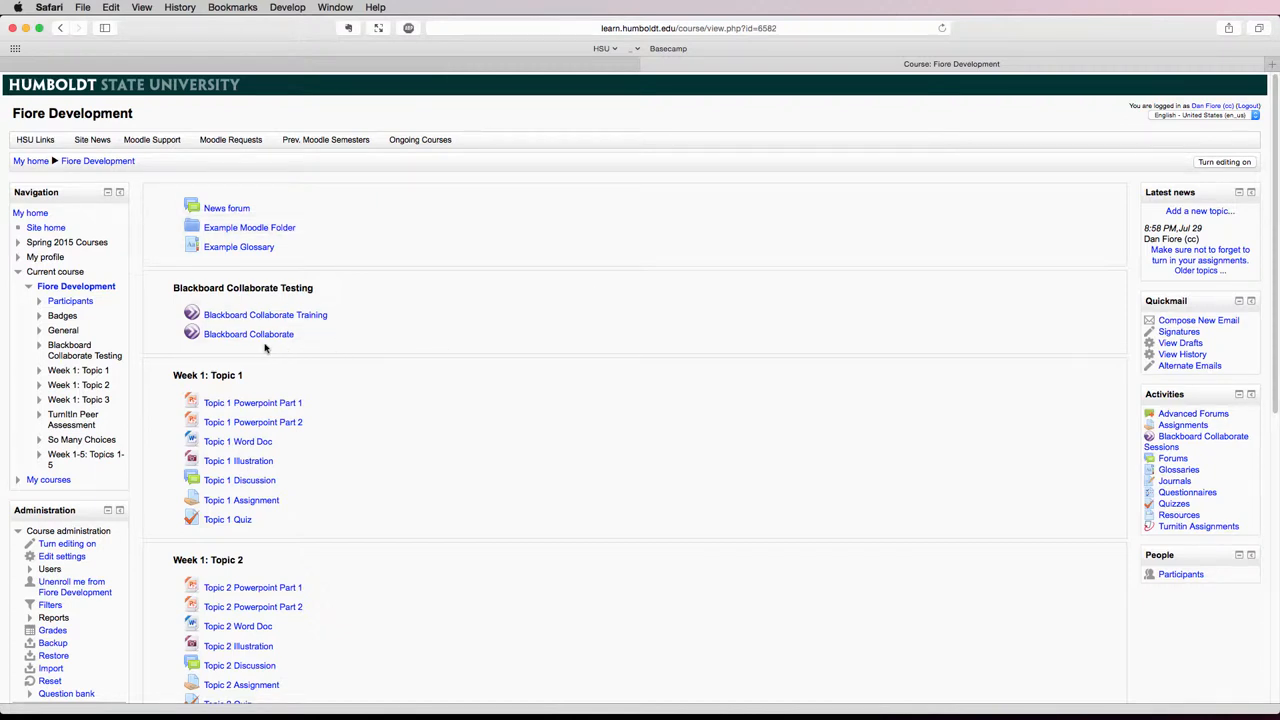
{"action": "mouse_move", "coordinate": [248, 334]}
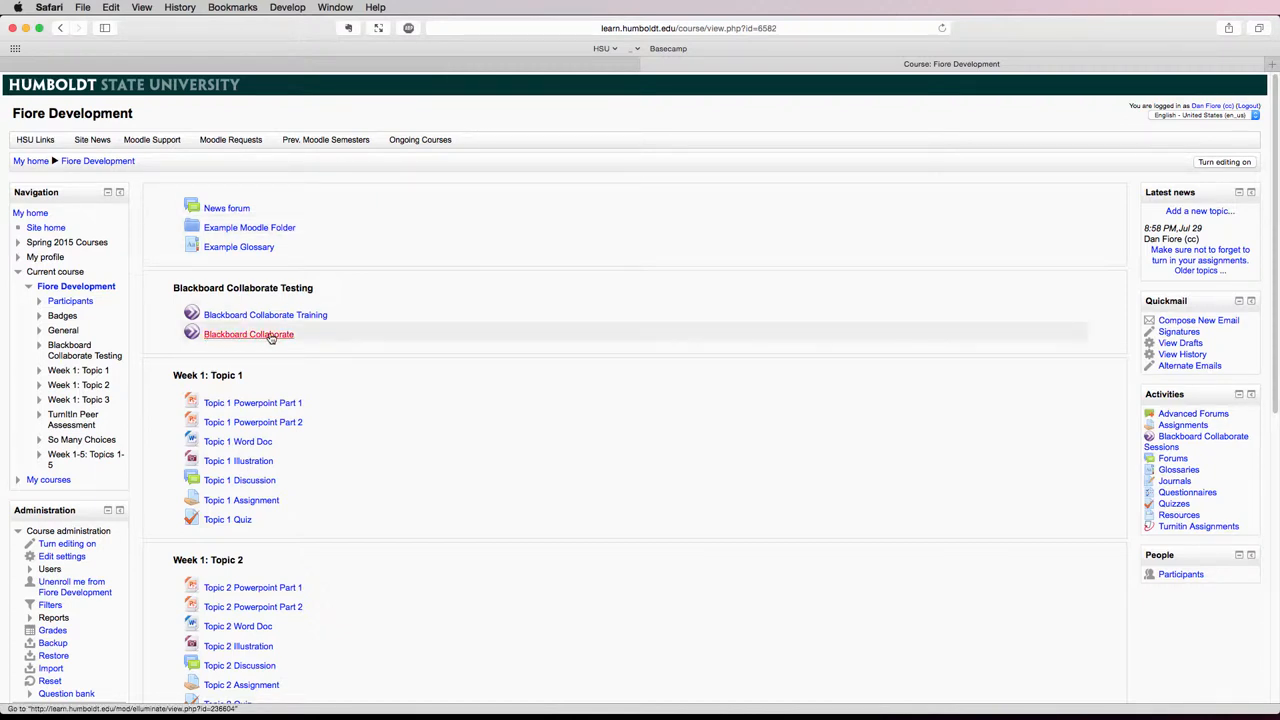
Open the 'Blackboard Collaborate' activity under Blackboard Collaborate Testing on the Fiore Development course
{"action": "left_click", "coordinate": [248, 334]}
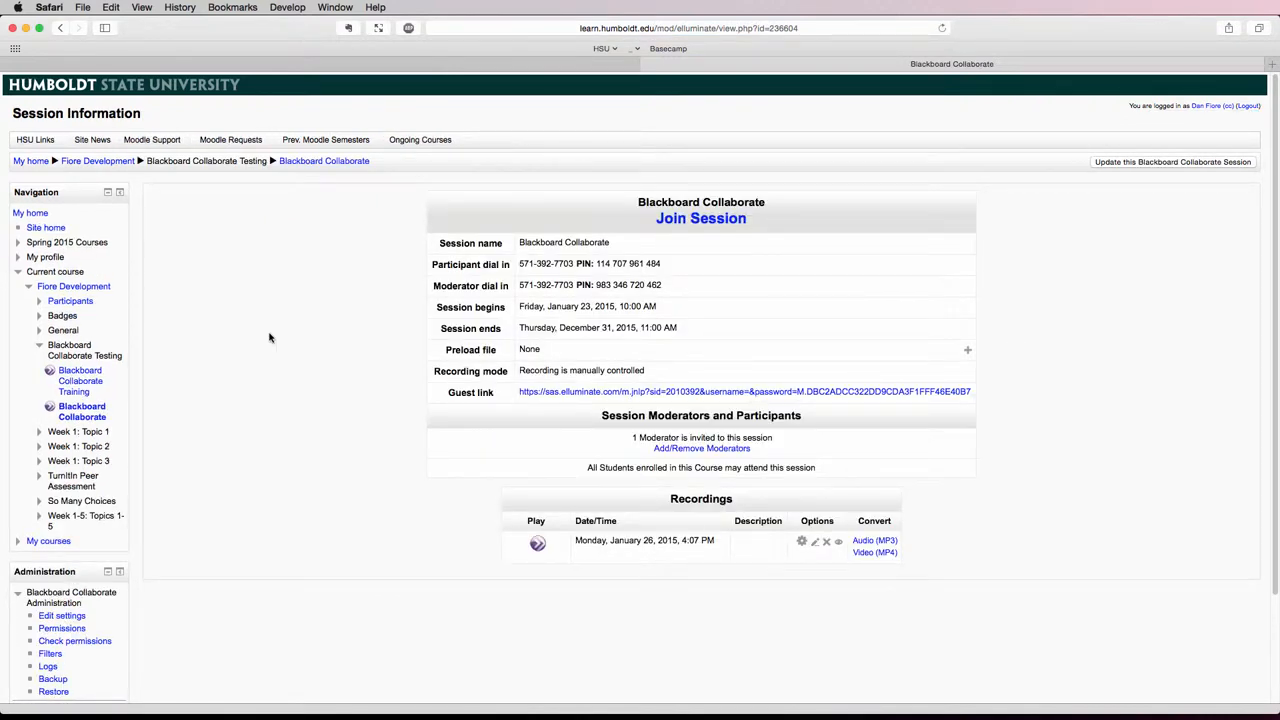
{"action": "mouse_move", "coordinate": [701, 218]}
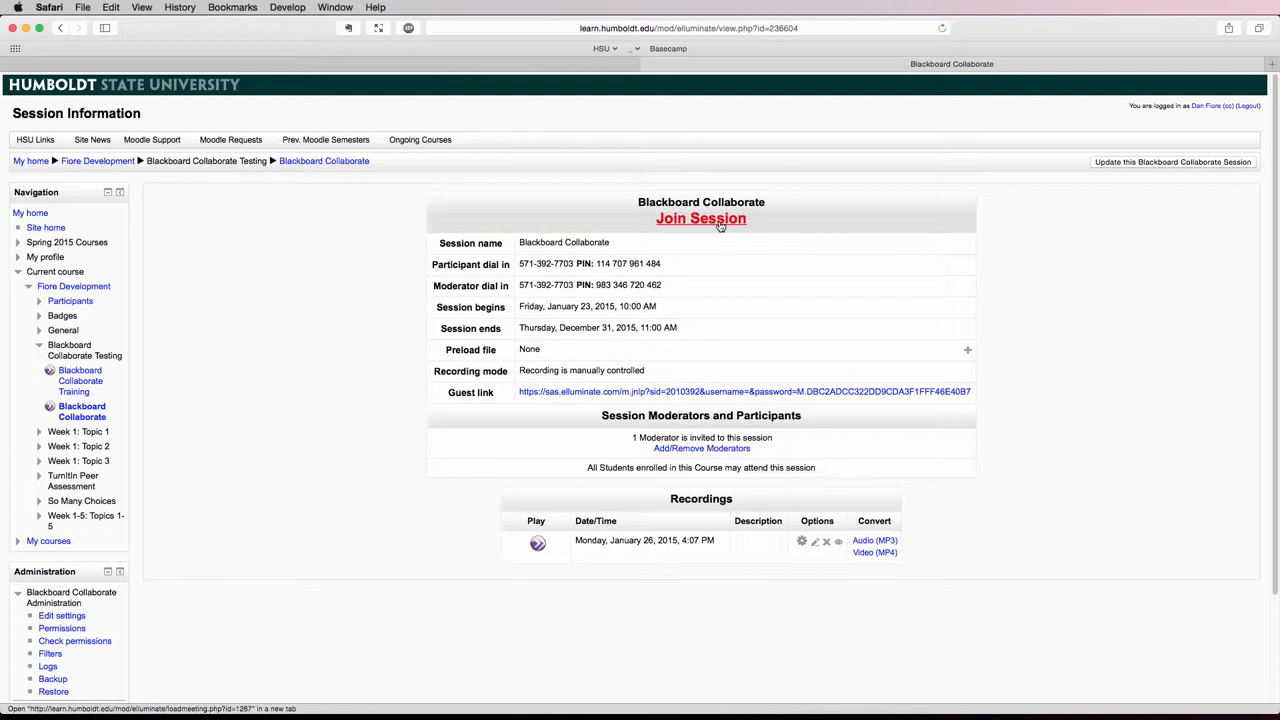
Join the session, launching Blackboard Collaborate's Downloading Session page in a new tab
{"action": "left_click", "coordinate": [701, 218]}
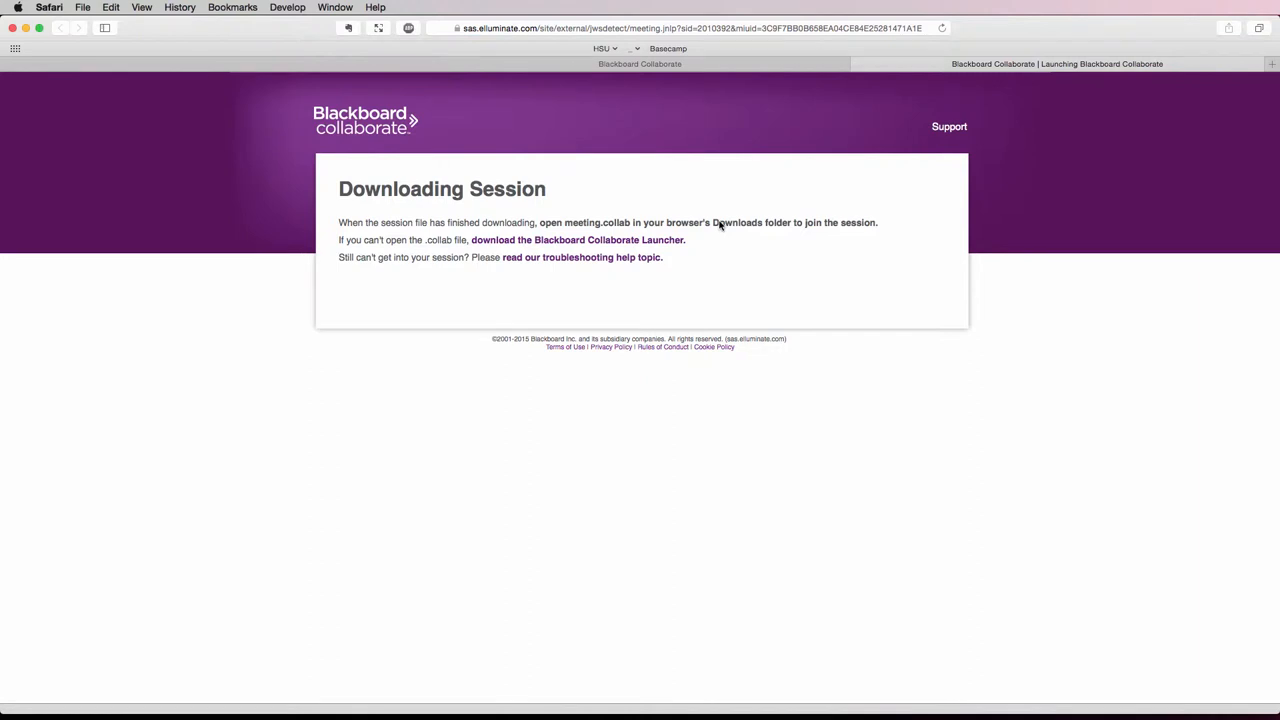